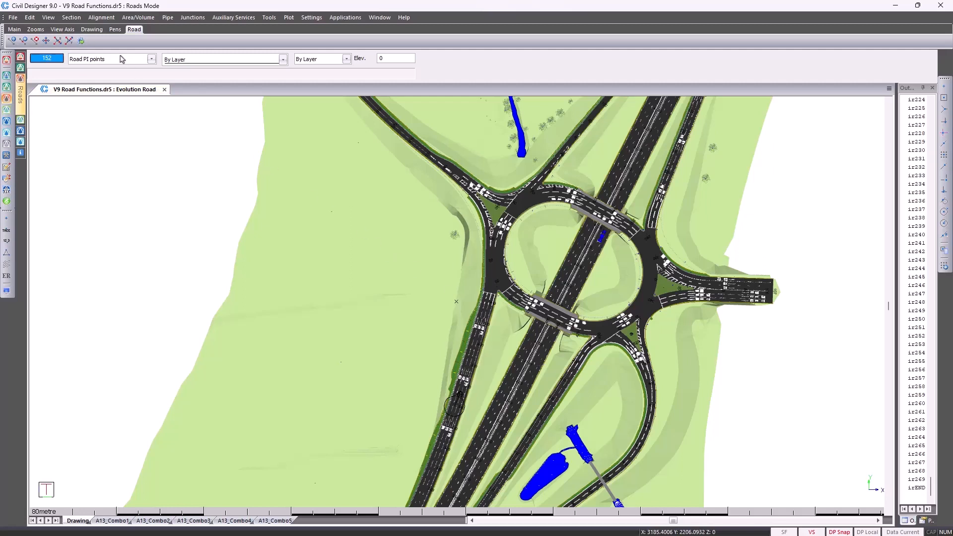
Step: Start the Graphical Insert command for horizontal PIs from the Alignment menu
click(101, 16)
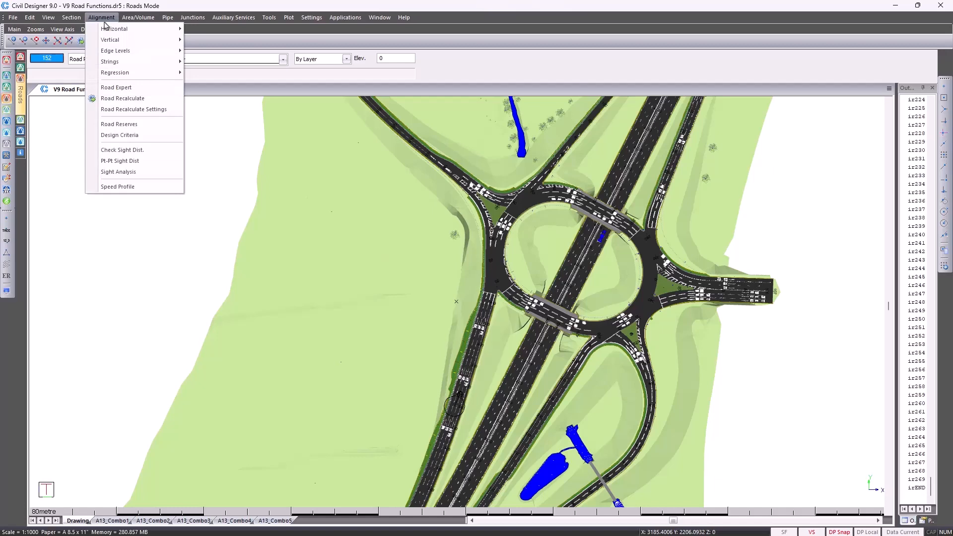
mouse_move(110, 40)
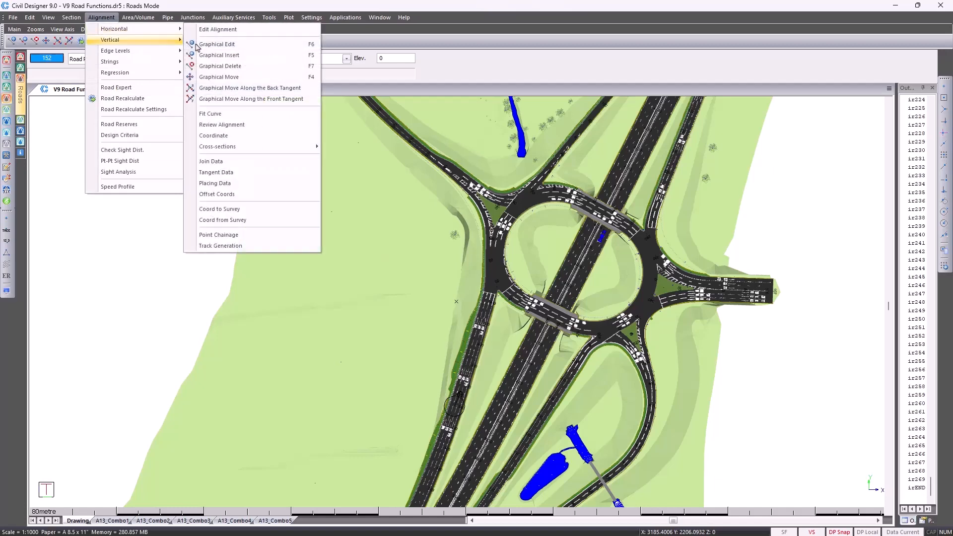
click(219, 54)
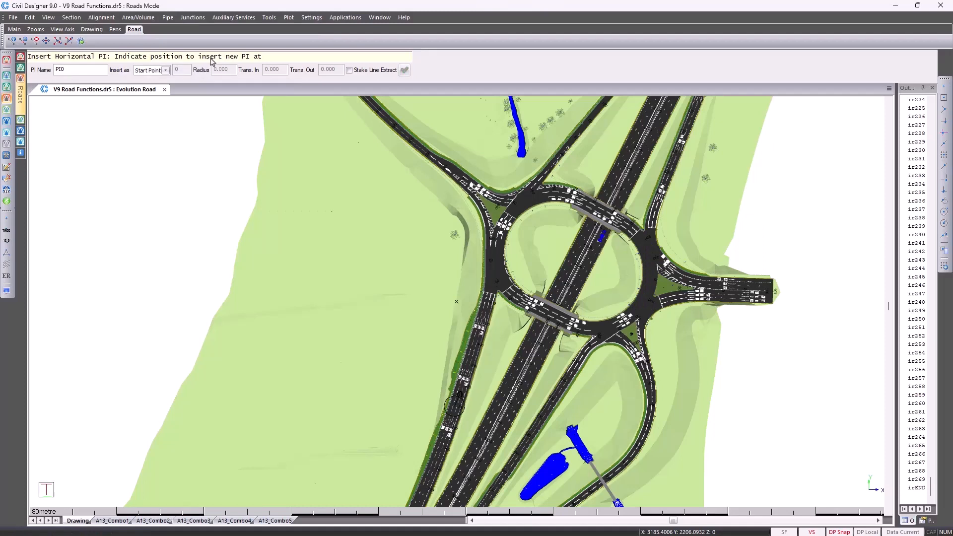
mouse_move(157, 75)
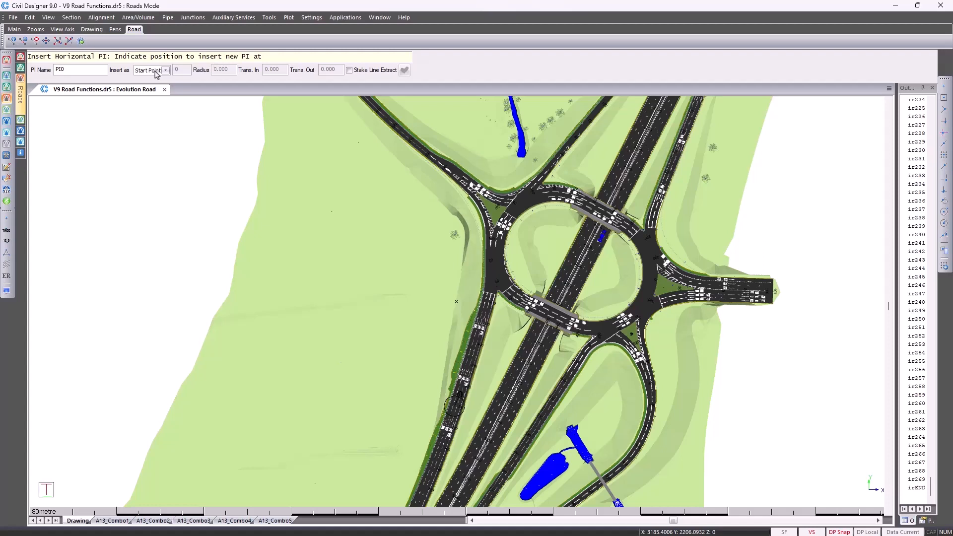
mouse_move(923, 116)
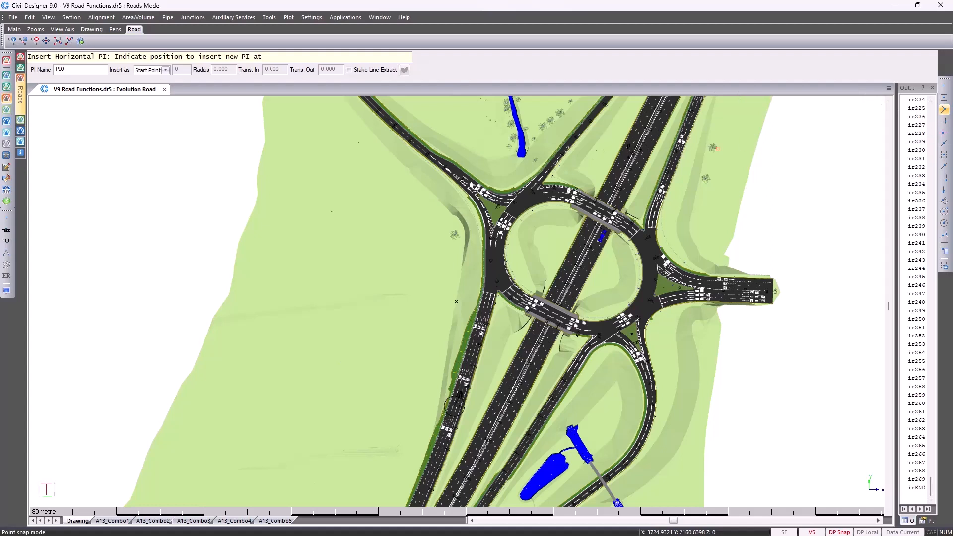
mouse_move(359, 134)
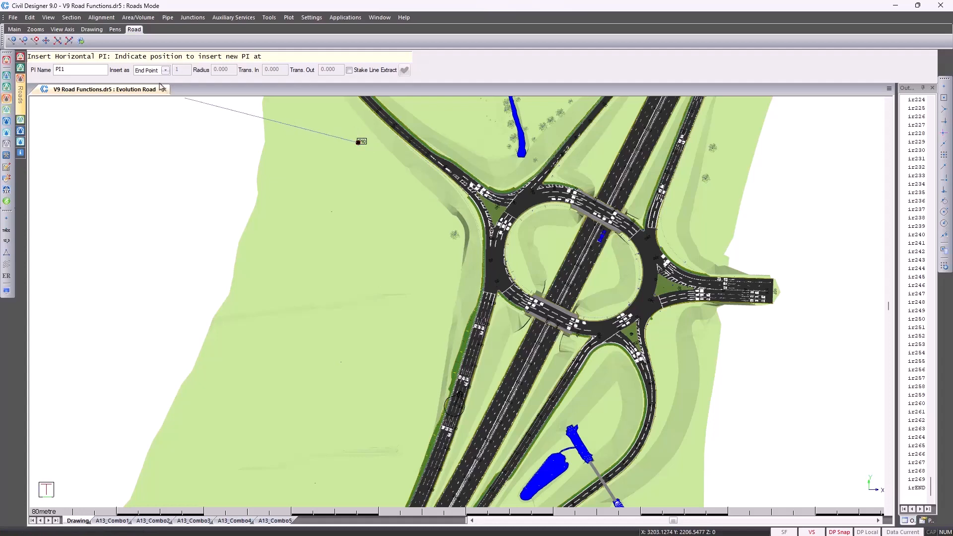
mouse_move(303, 178)
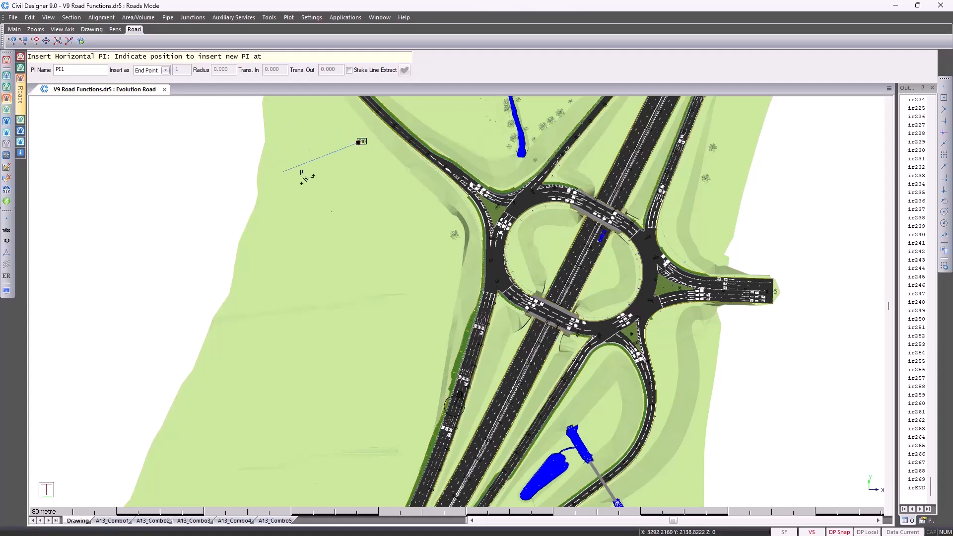
Step: Place the remaining PIs down to the bottom west of the interchange and finish
click(333, 210)
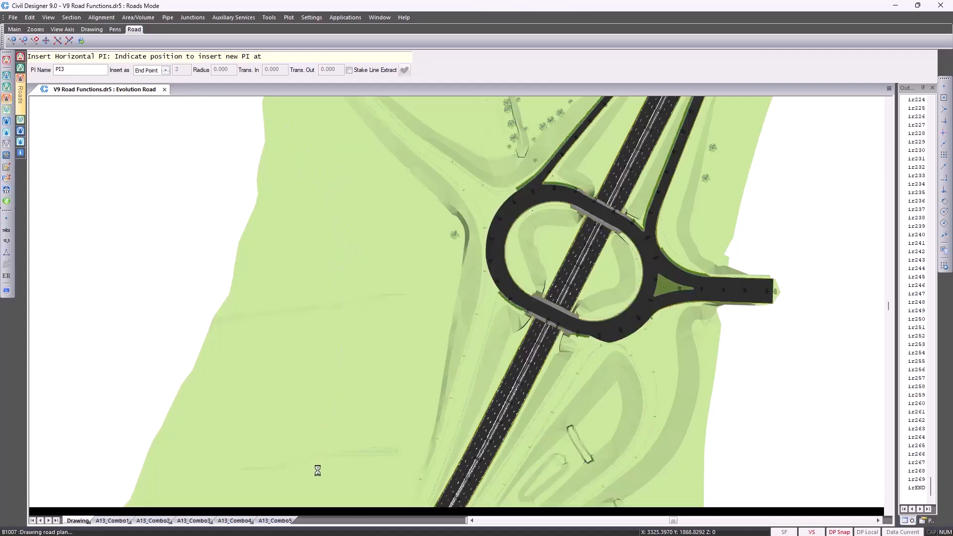
click(318, 470)
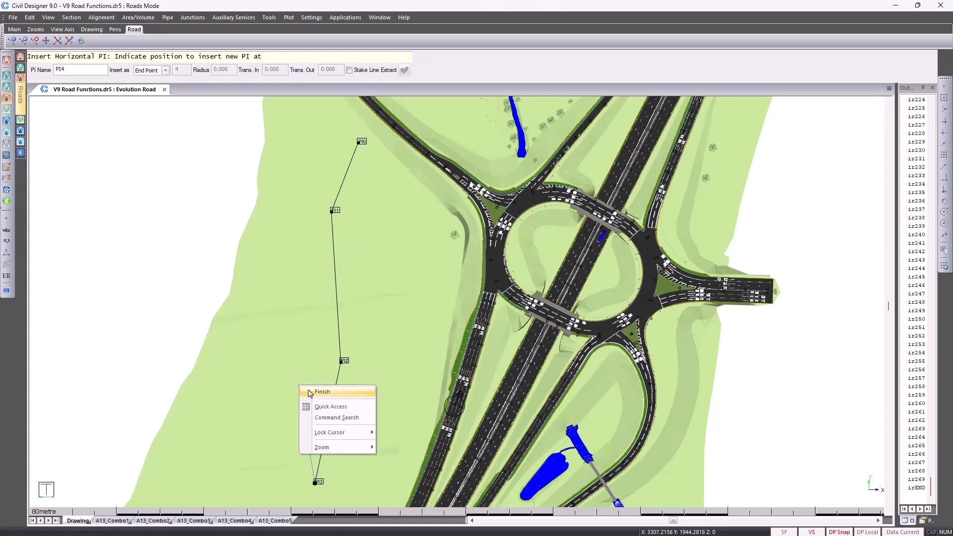
click(323, 391)
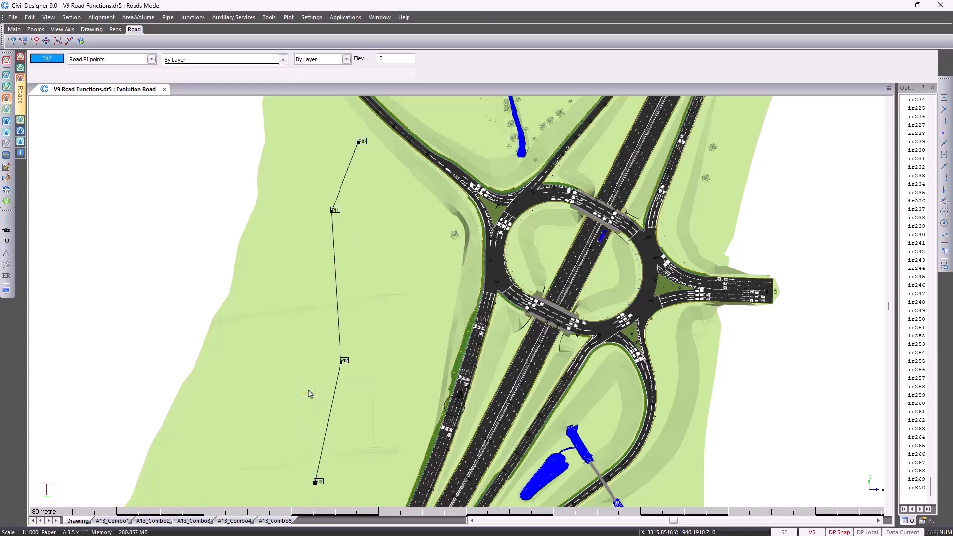
mouse_move(126, 28)
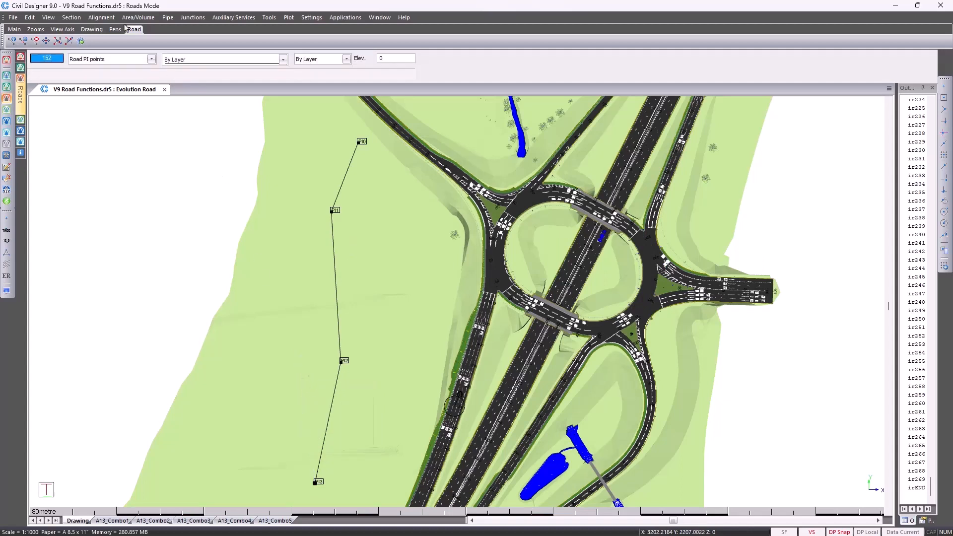
Step: Launch Insert Horizontal PI again from the Alignment menu to place PI4
click(101, 16)
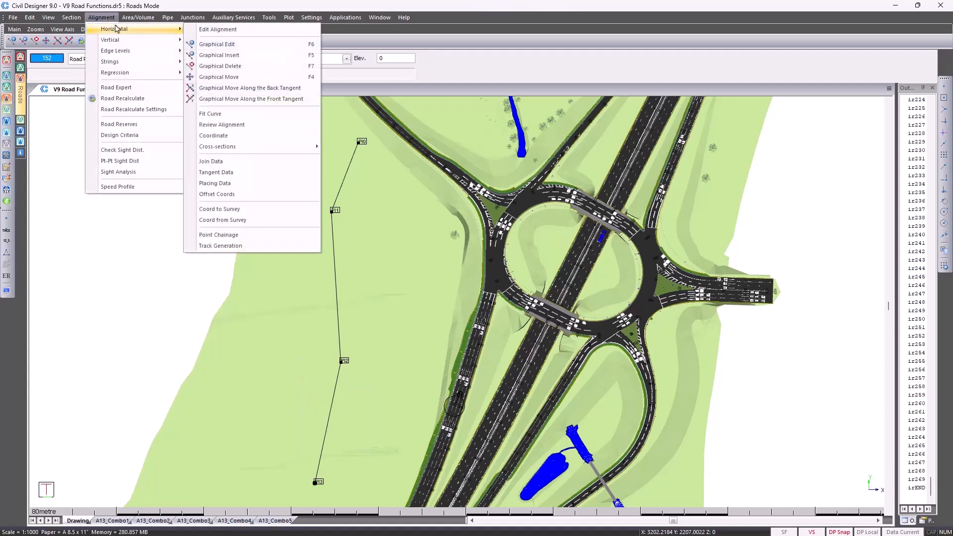
mouse_move(219, 54)
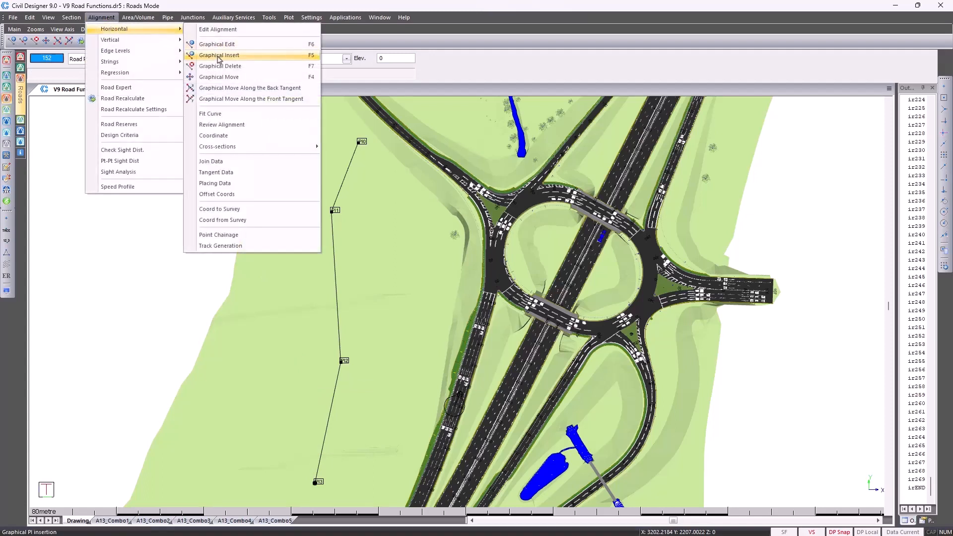
click(219, 56)
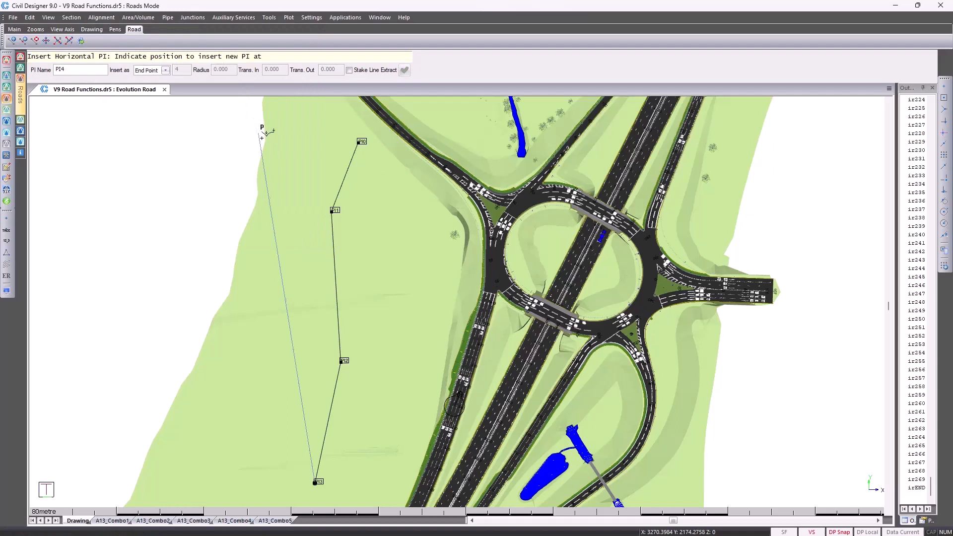
mouse_move(347, 482)
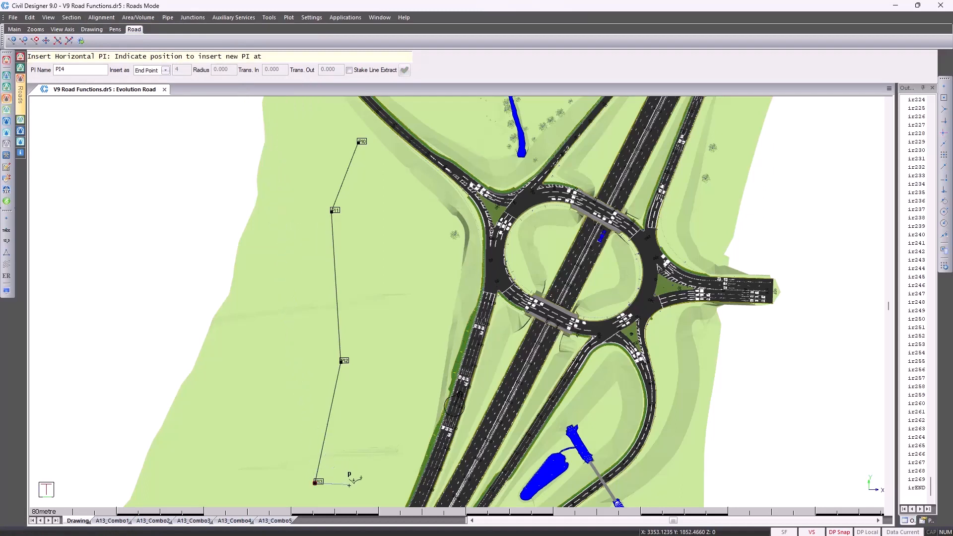
mouse_move(360, 476)
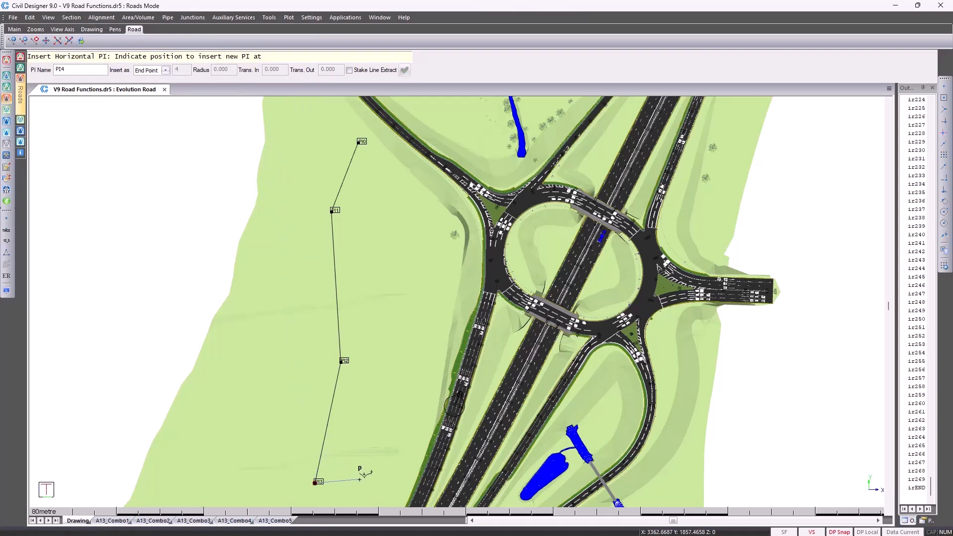
mouse_move(168, 86)
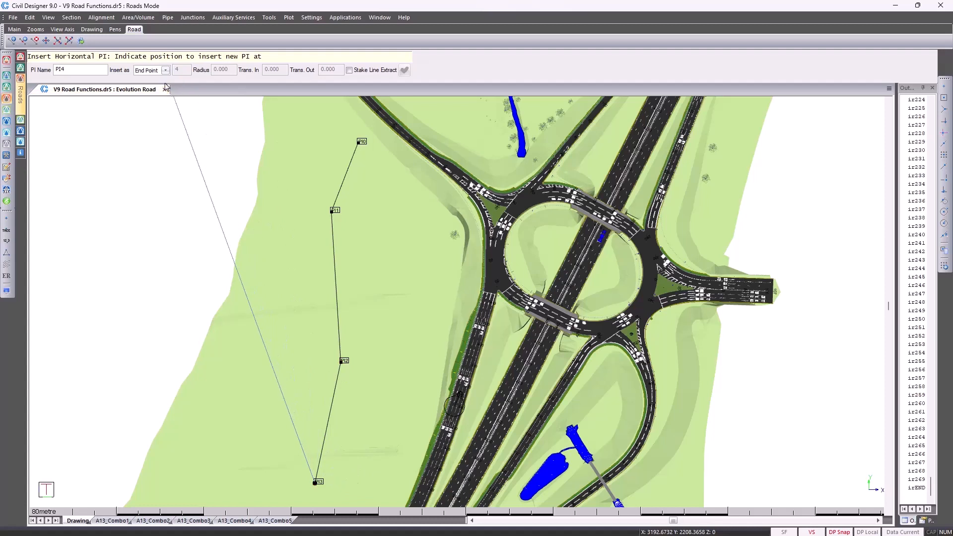
Step: Insert PI4 as a new start point at the interchange ramp edge
click(165, 70)
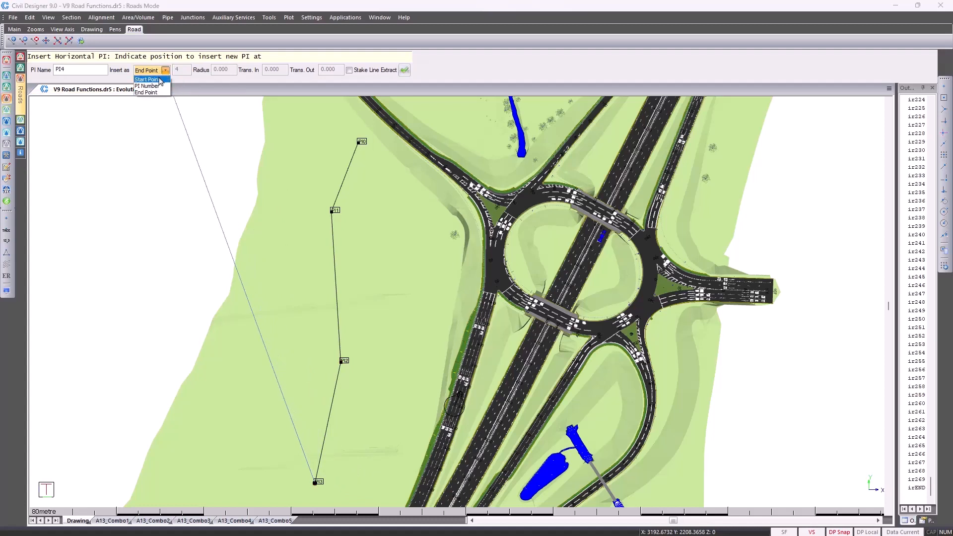
click(146, 79)
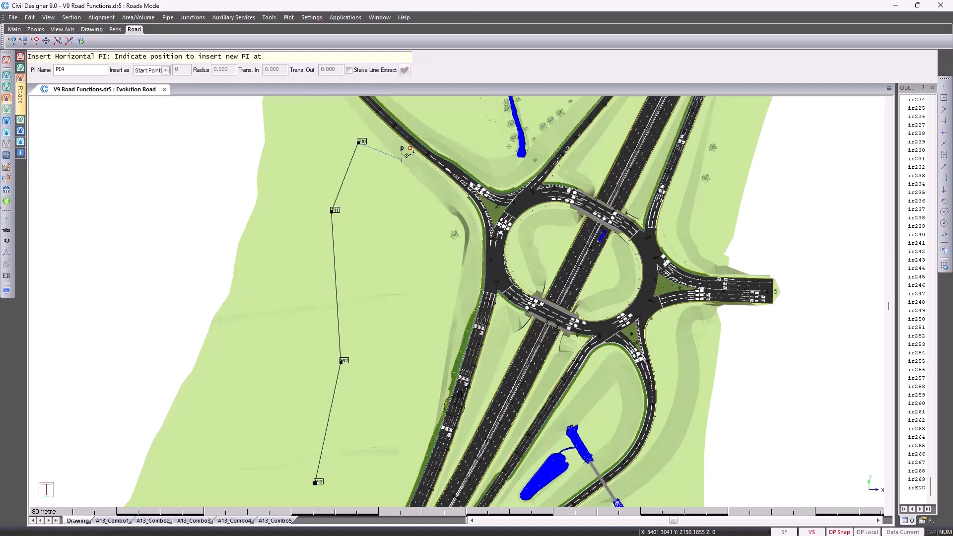
mouse_move(380, 124)
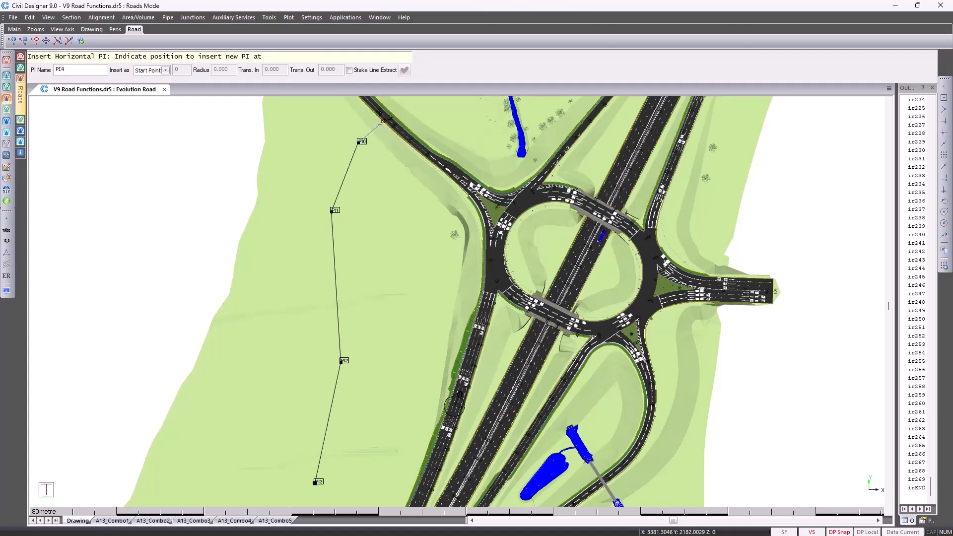
mouse_move(379, 119)
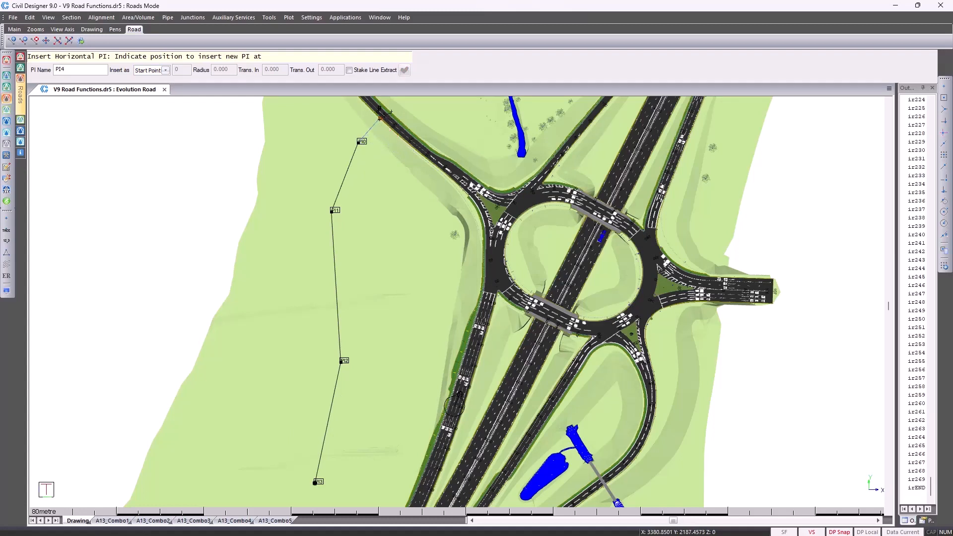
click(379, 113)
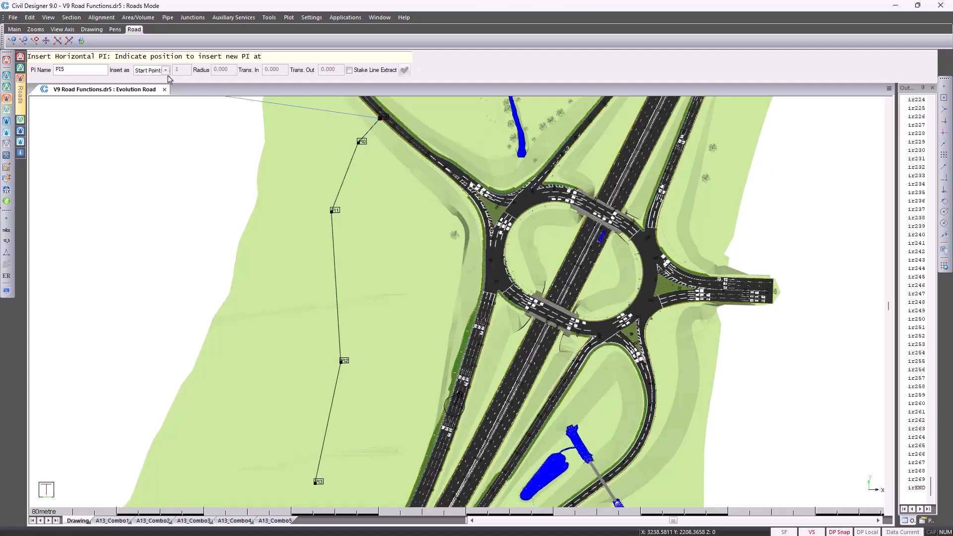
Step: Set PI5 to insert by PI Number with a 25 m radius
click(165, 70)
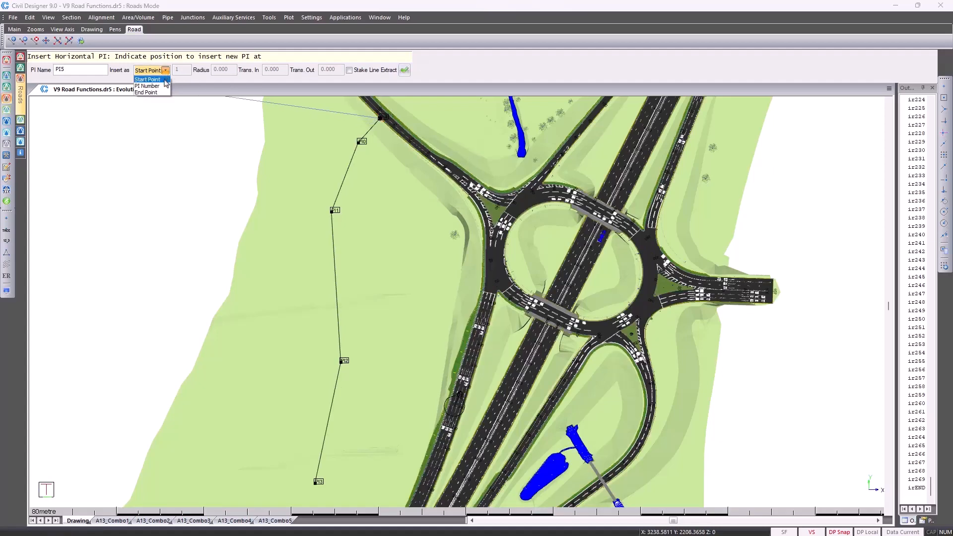
click(147, 86)
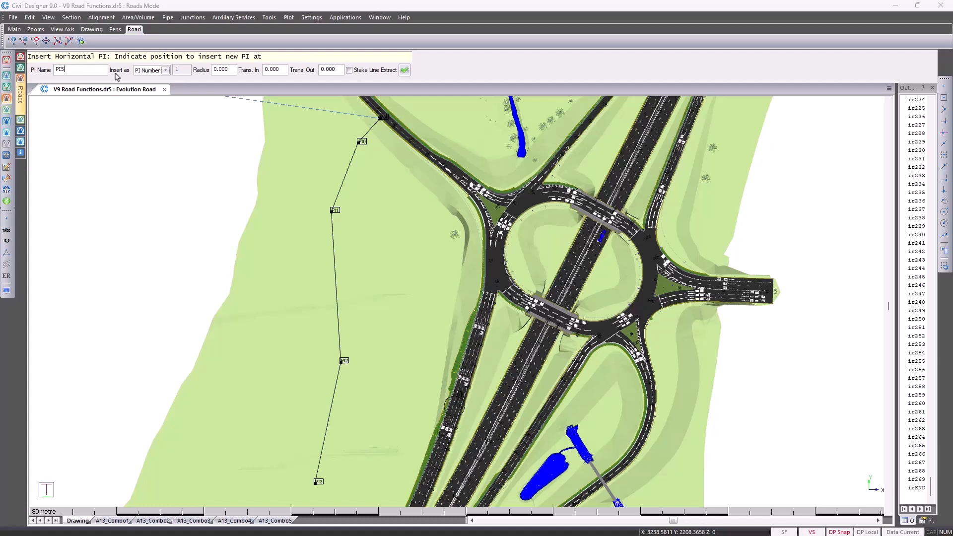
triple_click(220, 69)
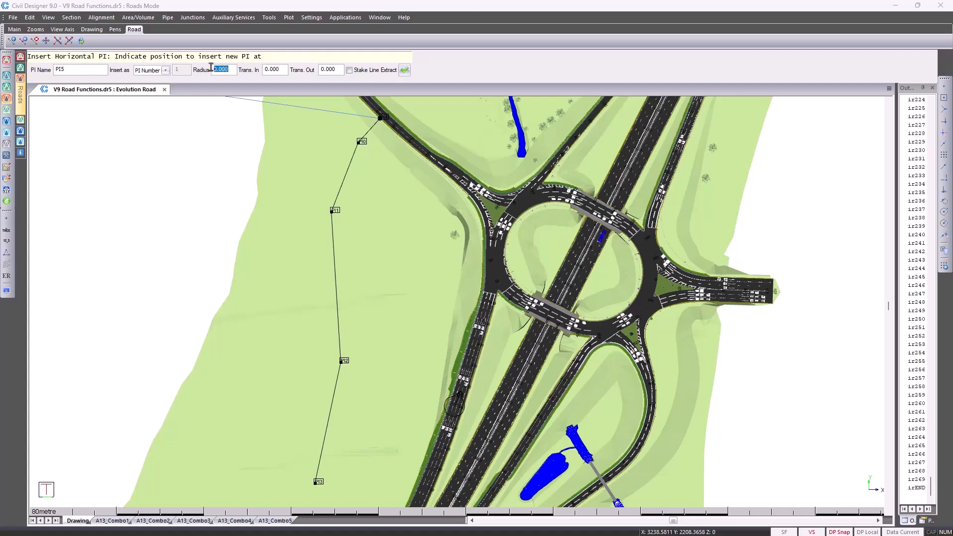
text(25)
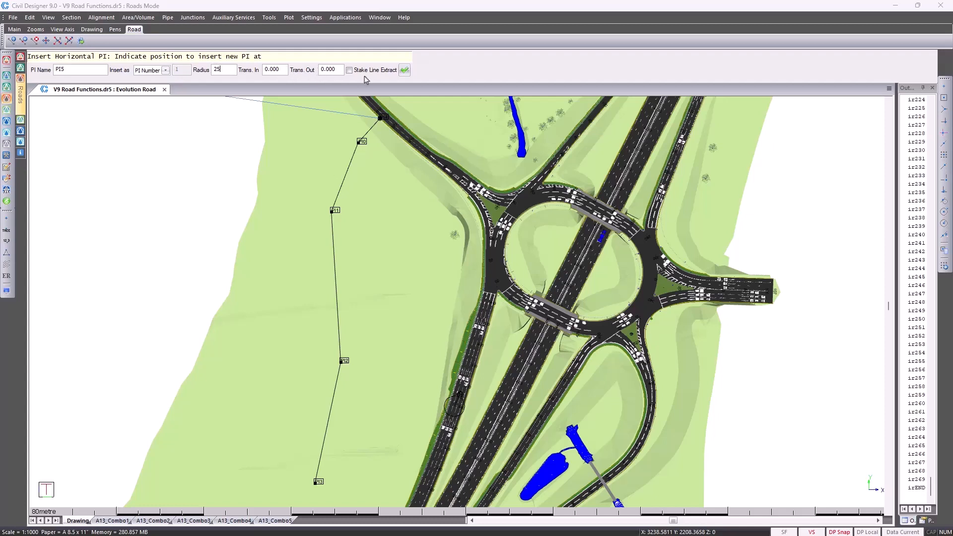
mouse_move(383, 83)
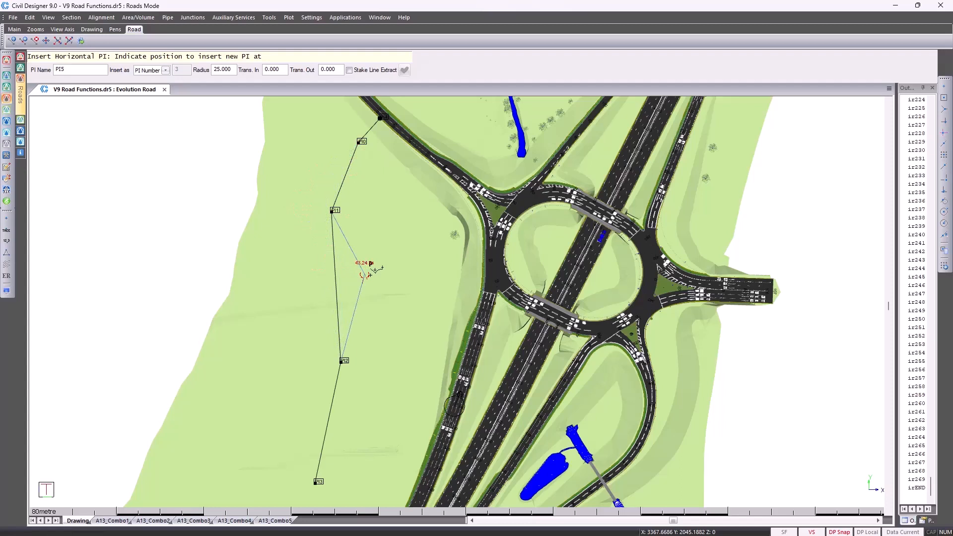
mouse_move(378, 268)
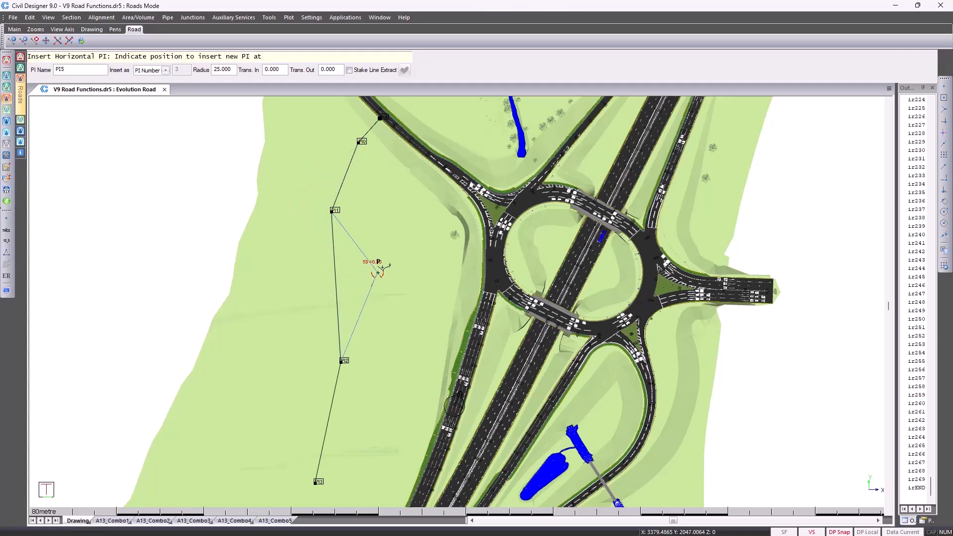
mouse_move(351, 341)
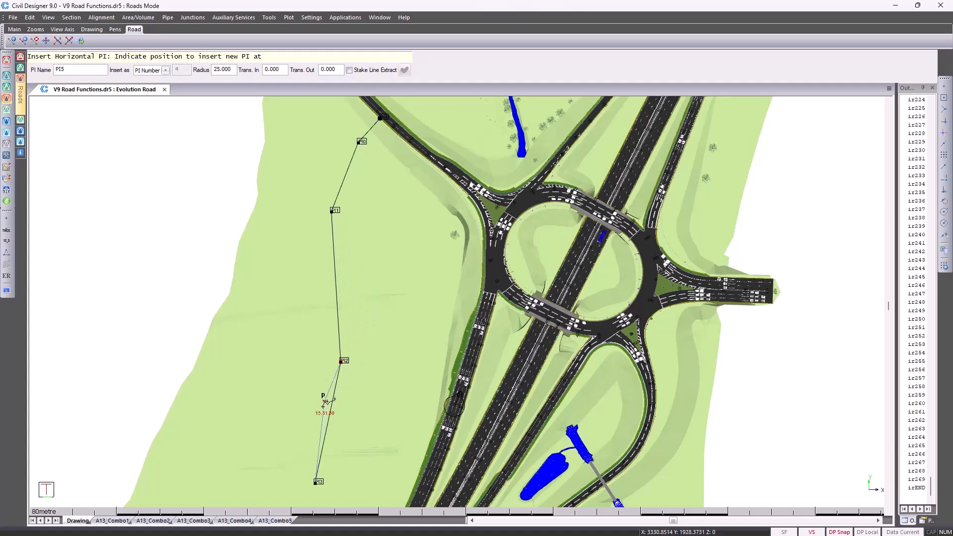
mouse_move(319, 255)
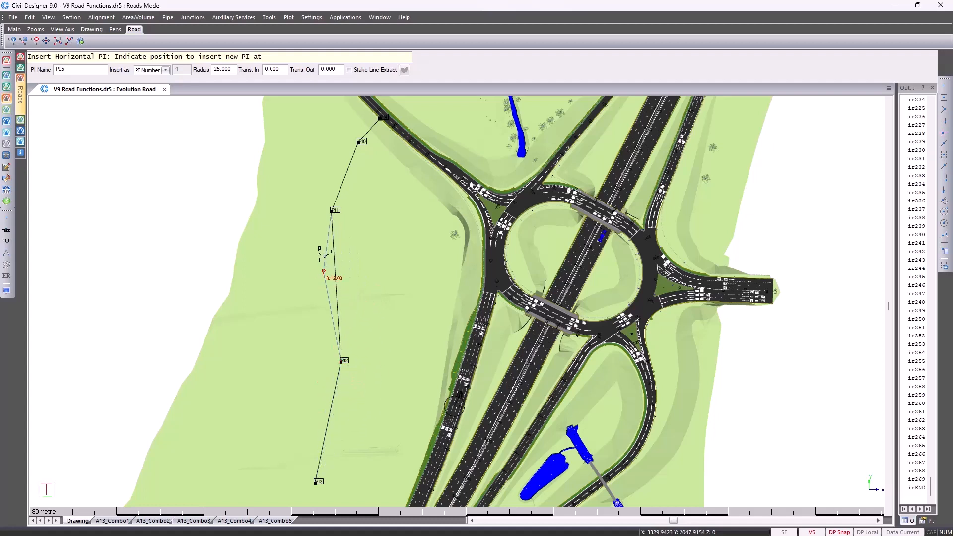
mouse_move(368, 246)
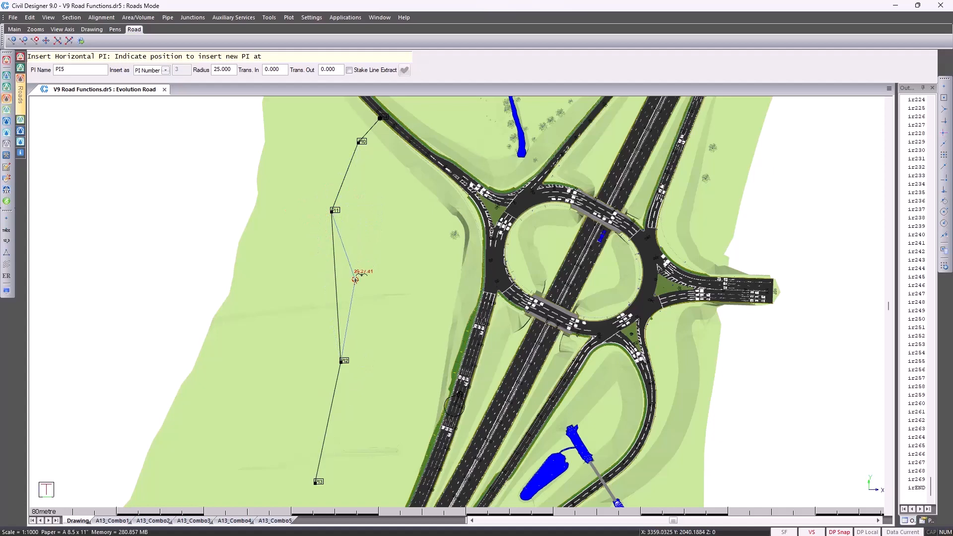
Step: Place PI5 on the alignment's long middle leg, bending it toward the roundabout
click(355, 279)
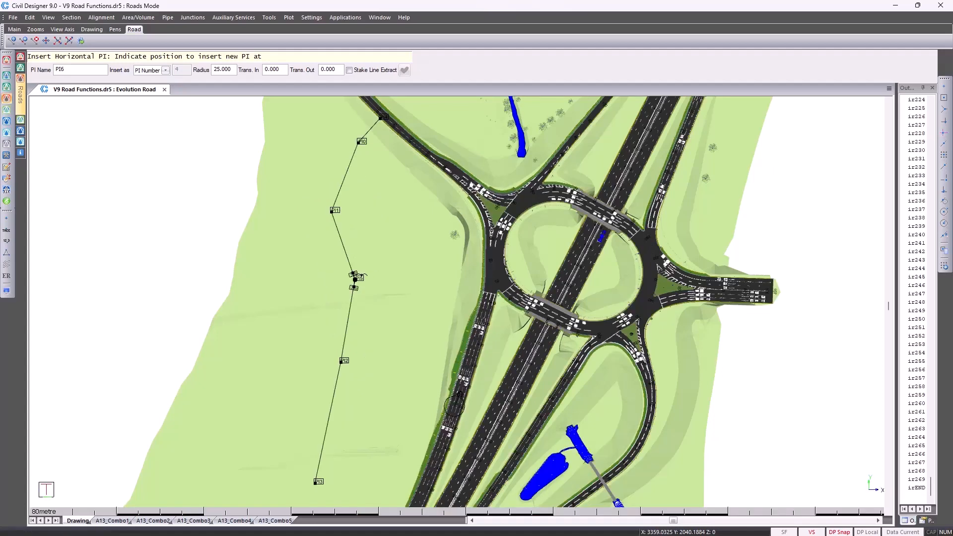